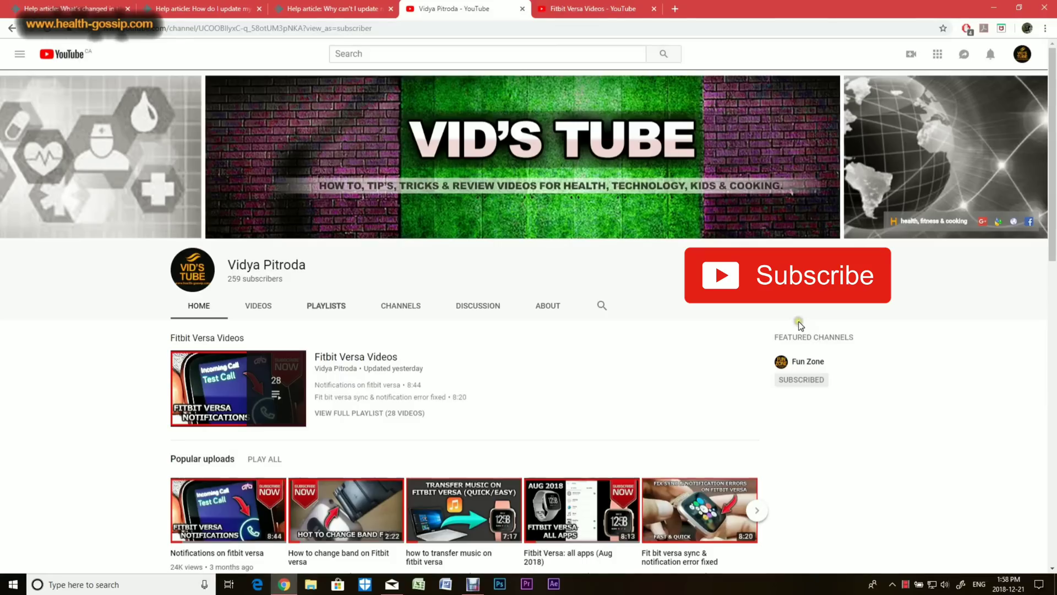
{"action": "mouse_move", "coordinate": [800, 325]}
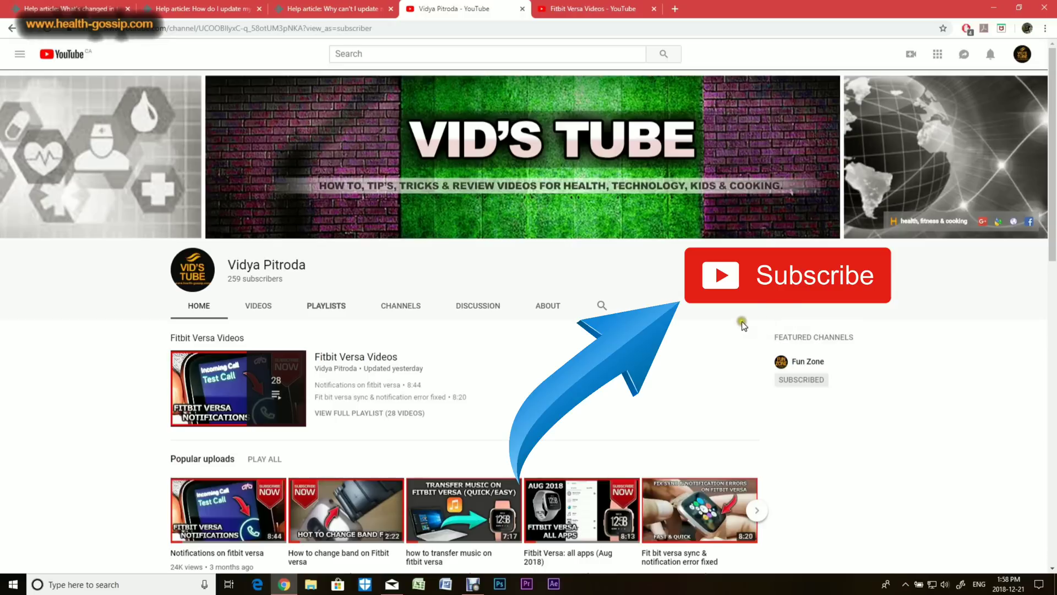
{"action": "mouse_move", "coordinate": [913, 251]}
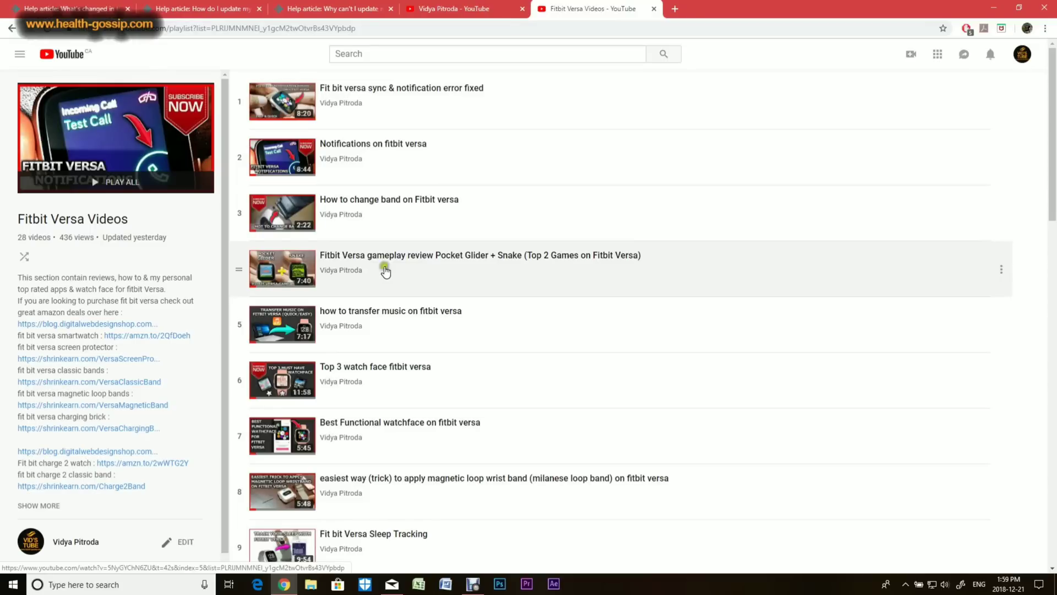
{"action": "mouse_move", "coordinate": [475, 9]}
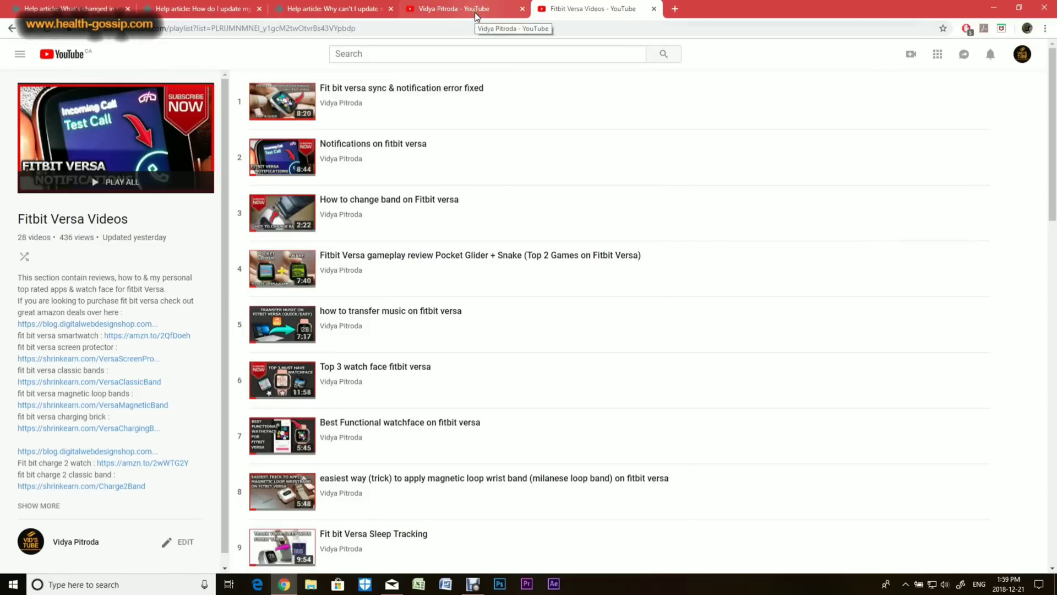
Step: Switch back to the Vid's Tube channel home page tab
{"action": "left_click", "coordinate": [462, 8]}
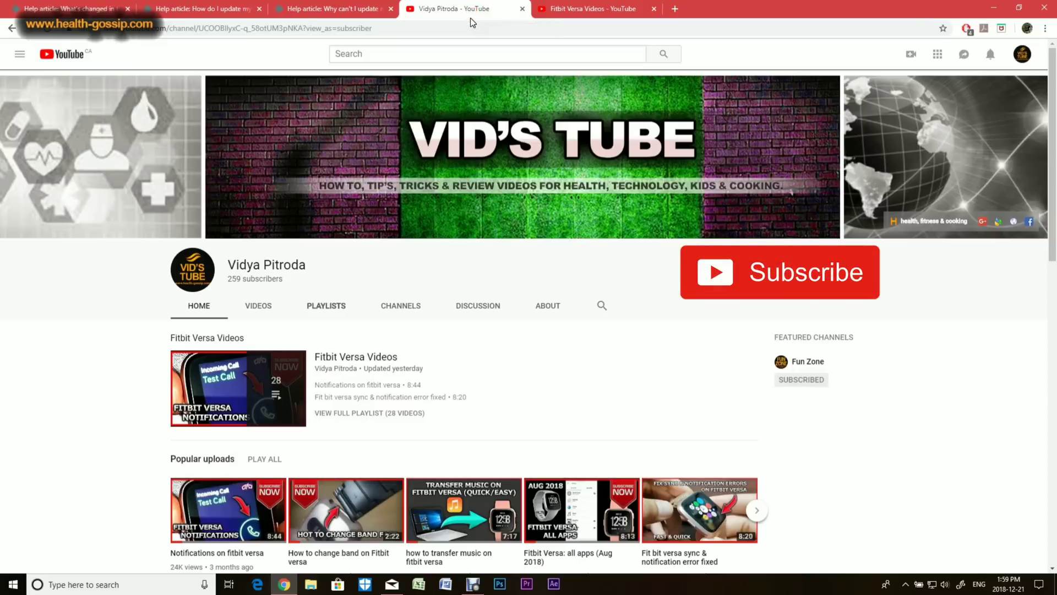
{"action": "mouse_move", "coordinate": [67, 9]}
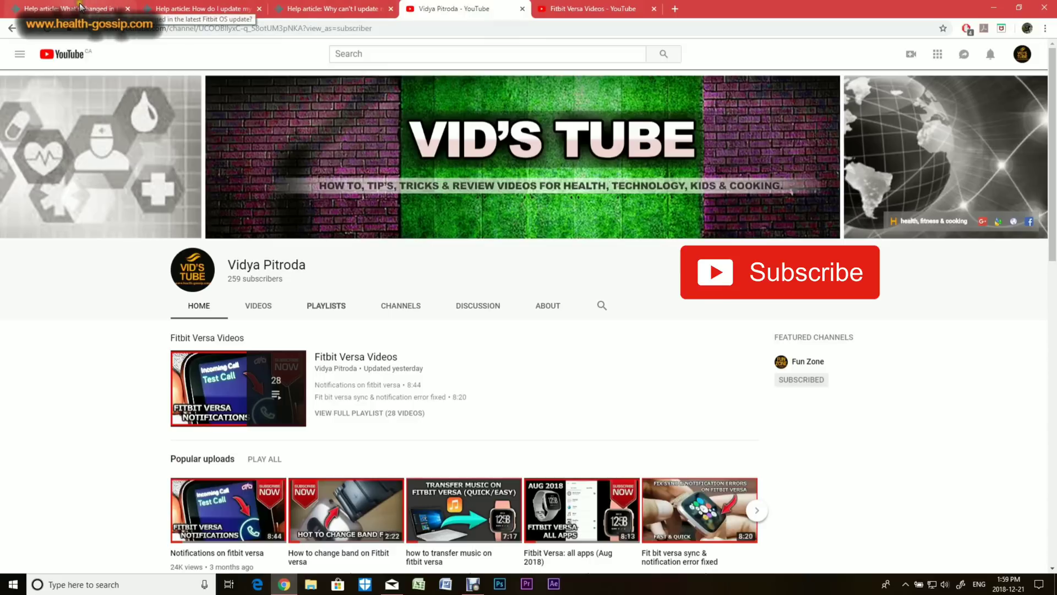
Step: Open the Fitbit OS release-notes article and scroll through What's New and What's Changed
{"action": "left_click", "coordinate": [68, 9]}
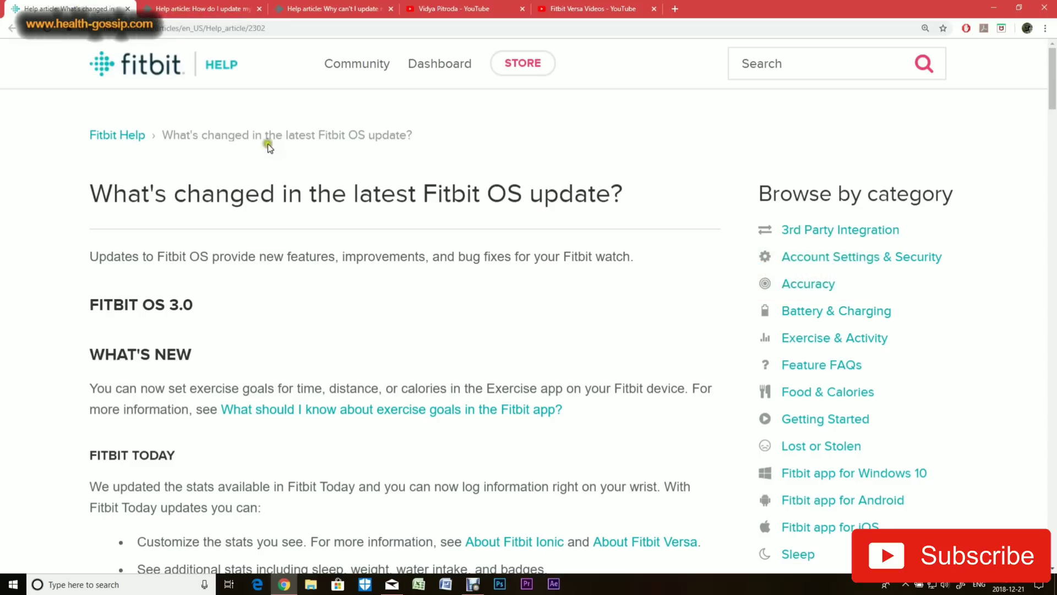
{"action": "scroll", "scroll_direction": "down", "scroll_amount": 3}
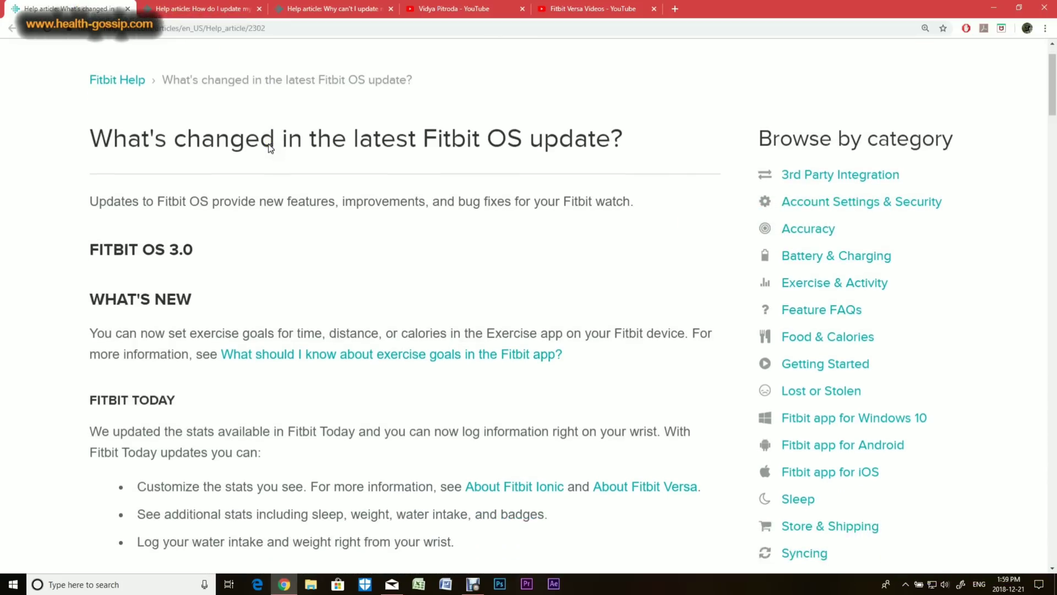
{"action": "scroll", "scroll_direction": "down", "scroll_amount": 3}
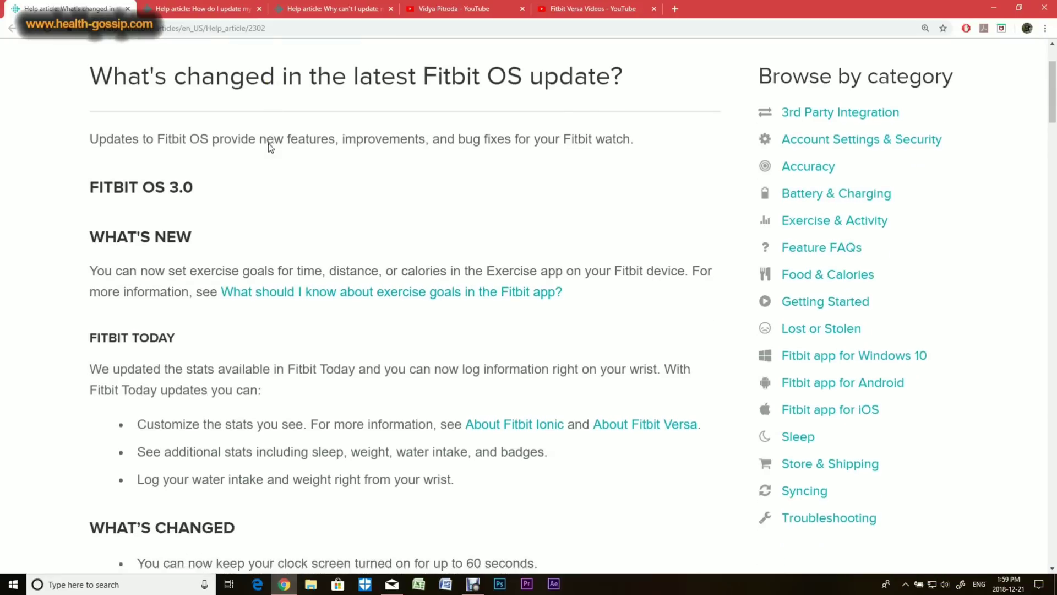
{"action": "scroll", "scroll_direction": "down", "scroll_amount": 3}
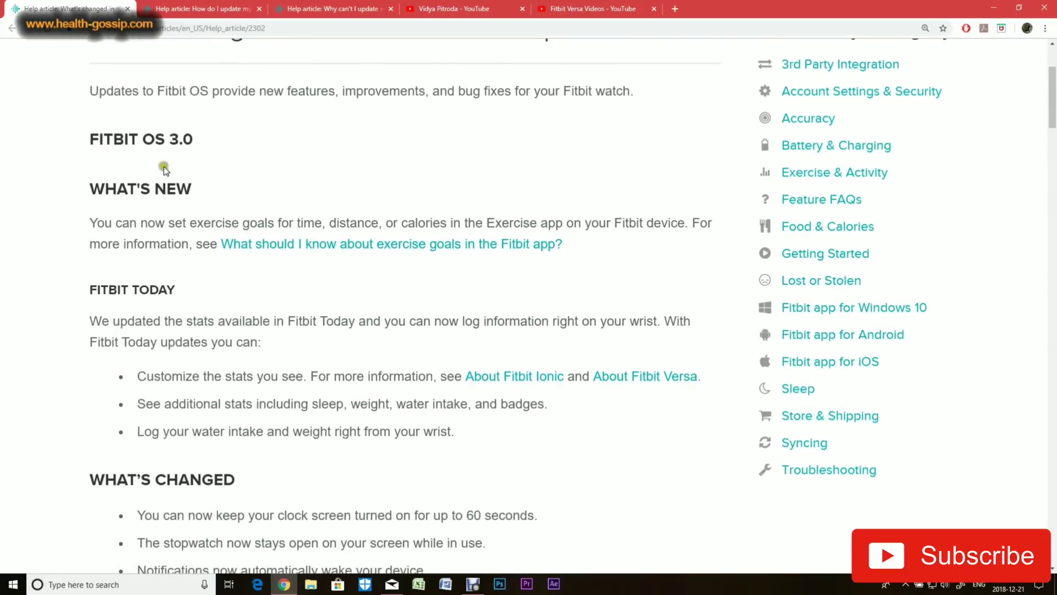
{"action": "scroll", "scroll_direction": "down", "scroll_amount": 3}
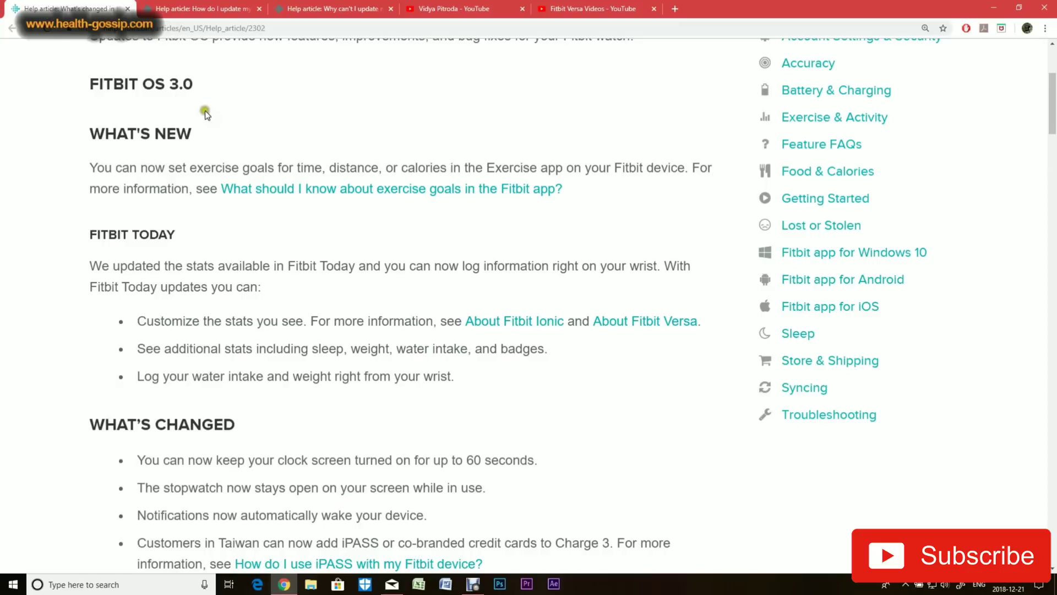
{"action": "scroll", "scroll_direction": "down", "scroll_amount": 3}
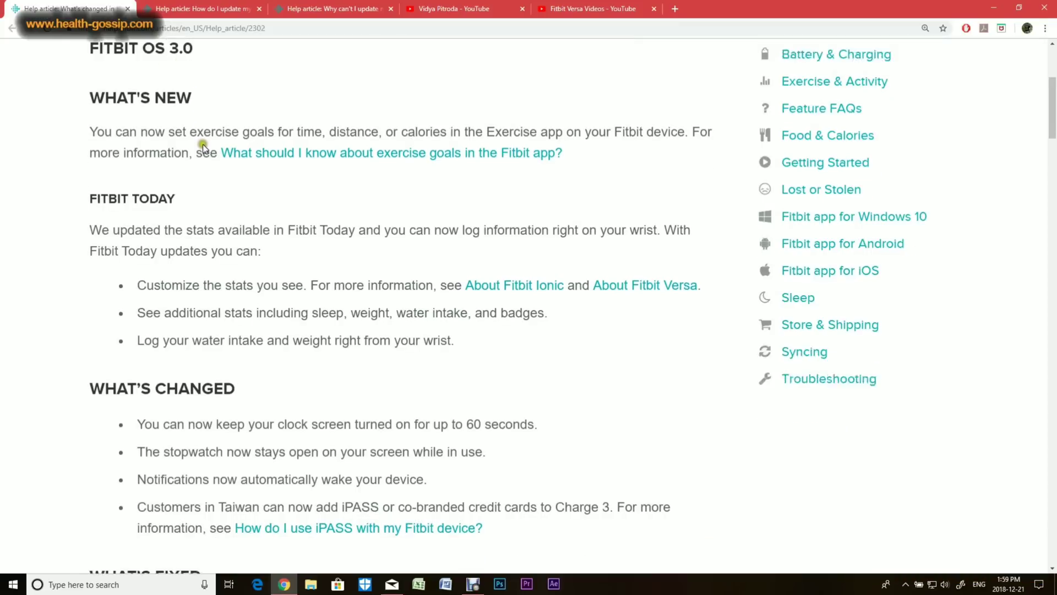
{"action": "scroll", "scroll_direction": "down", "scroll_amount": 3}
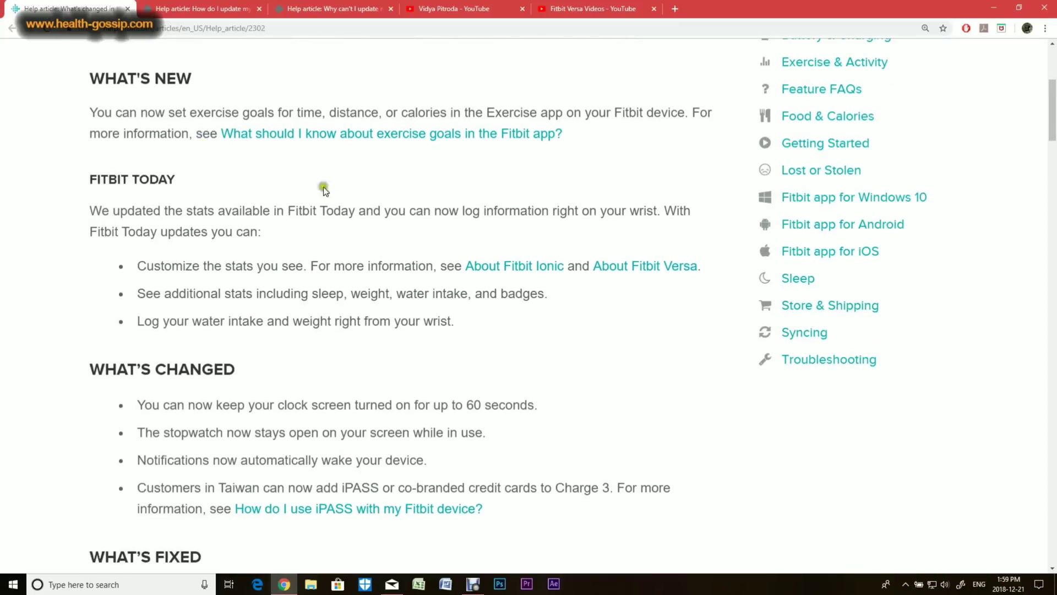
{"action": "mouse_move", "coordinate": [310, 233]}
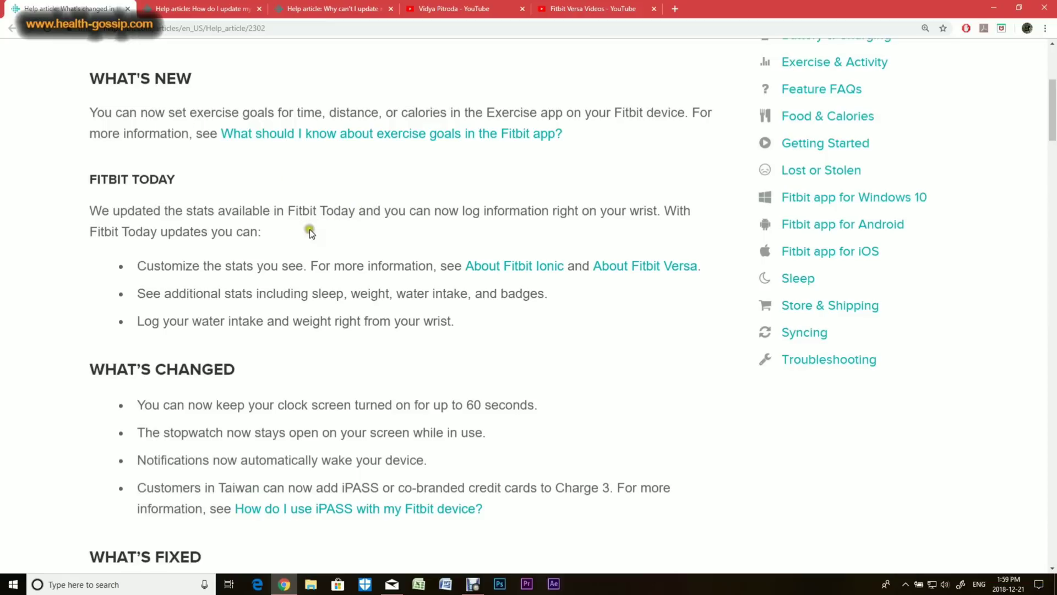
{"action": "scroll", "scroll_direction": "down", "scroll_amount": 3}
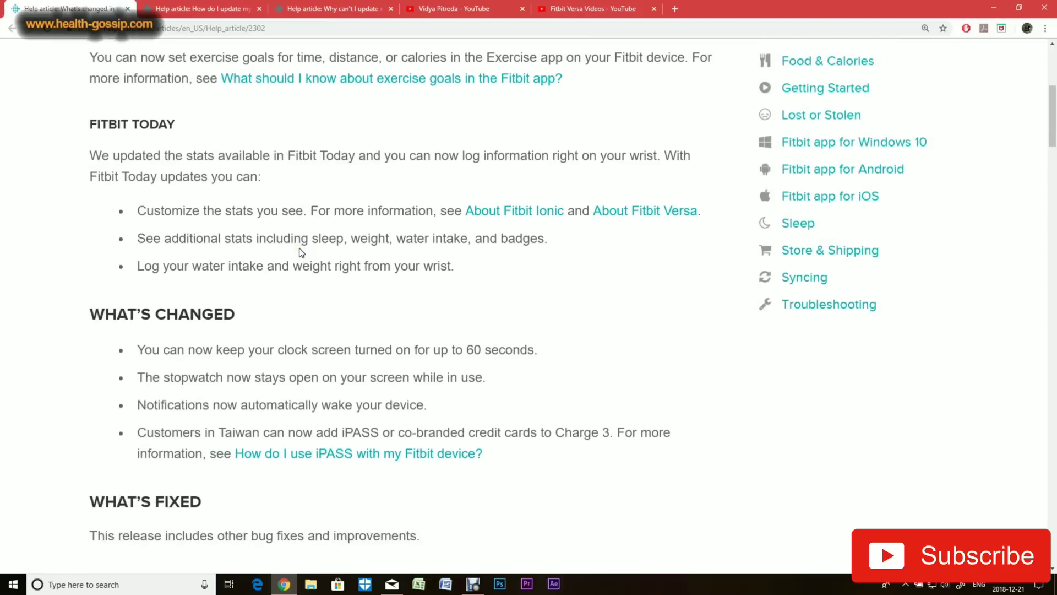
{"action": "scroll", "scroll_direction": "down", "scroll_amount": 3}
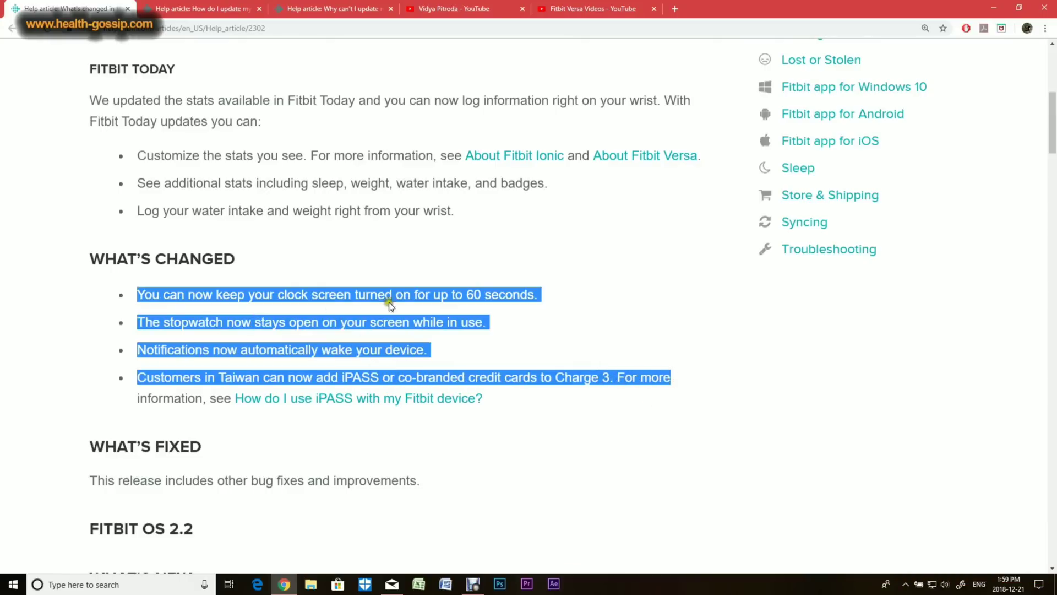
{"action": "mouse_move", "coordinate": [499, 308]}
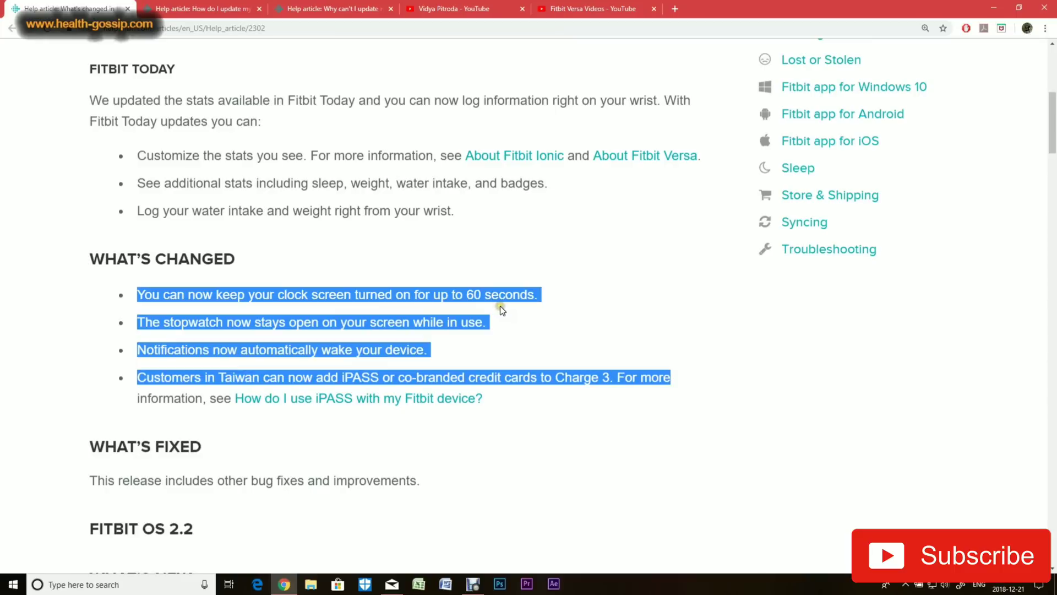
{"action": "mouse_move", "coordinate": [254, 331]}
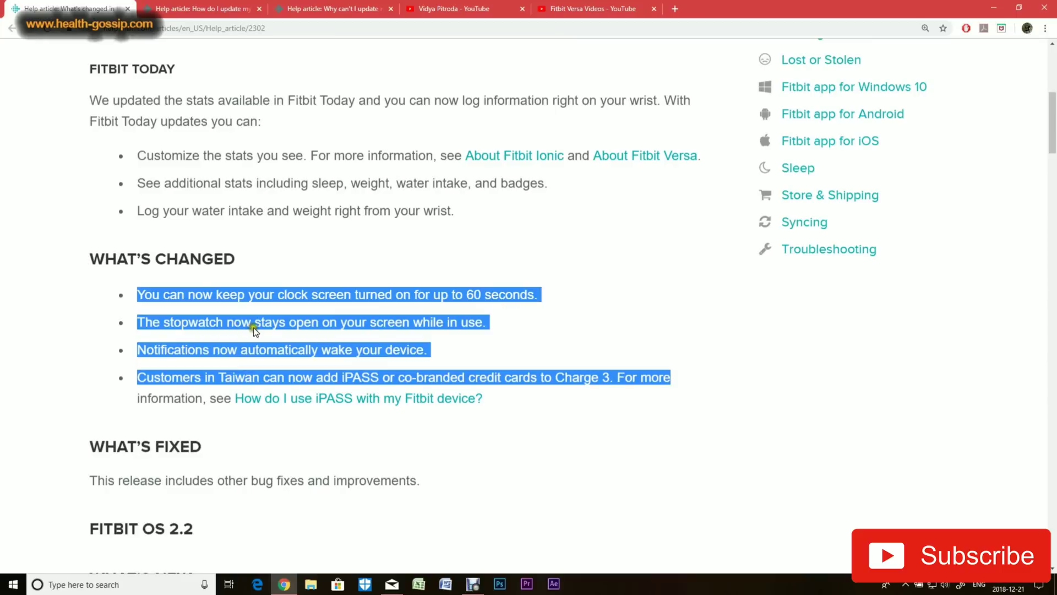
{"action": "mouse_move", "coordinate": [380, 335]}
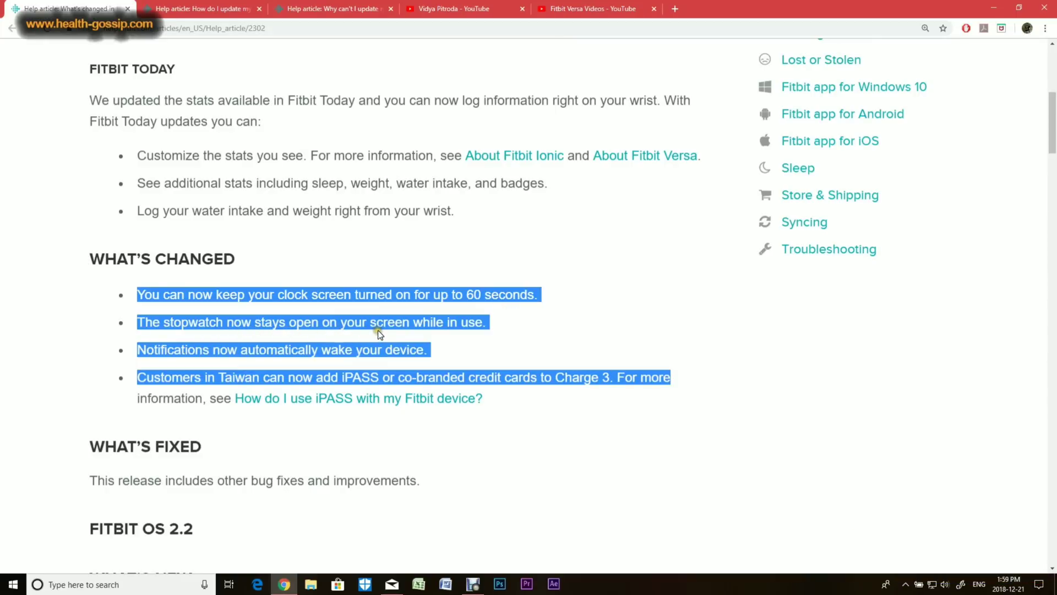
{"action": "mouse_move", "coordinate": [450, 337]}
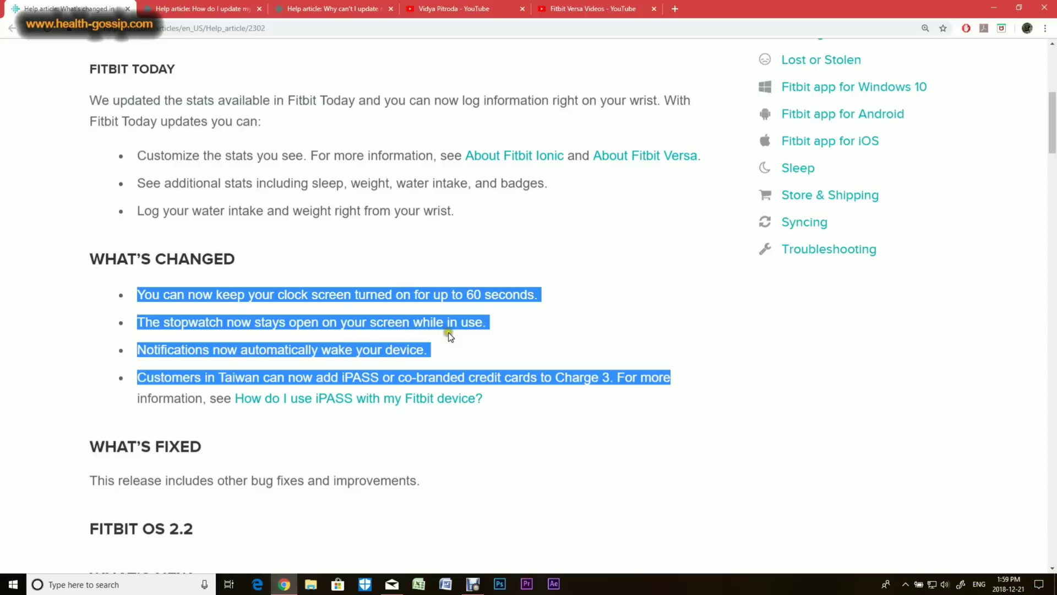
{"action": "mouse_move", "coordinate": [299, 355]}
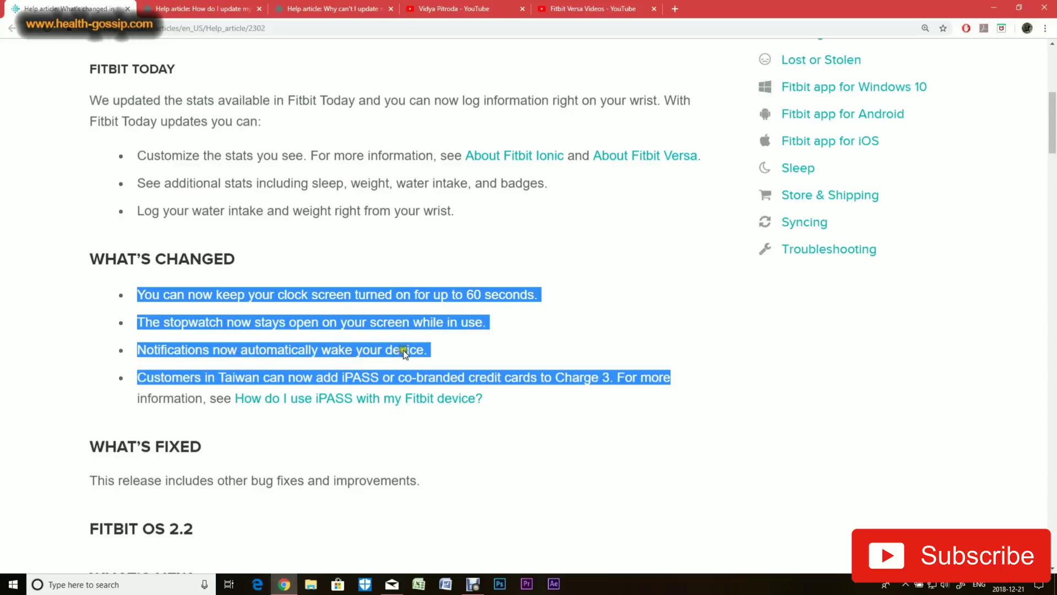
{"action": "mouse_move", "coordinate": [444, 355]}
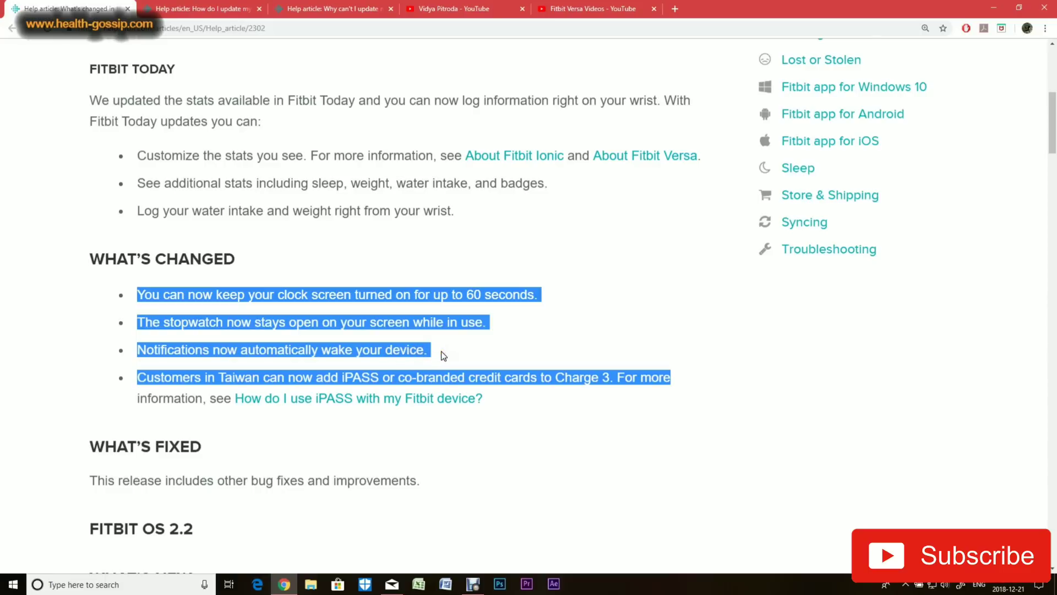
{"action": "mouse_move", "coordinate": [135, 492]}
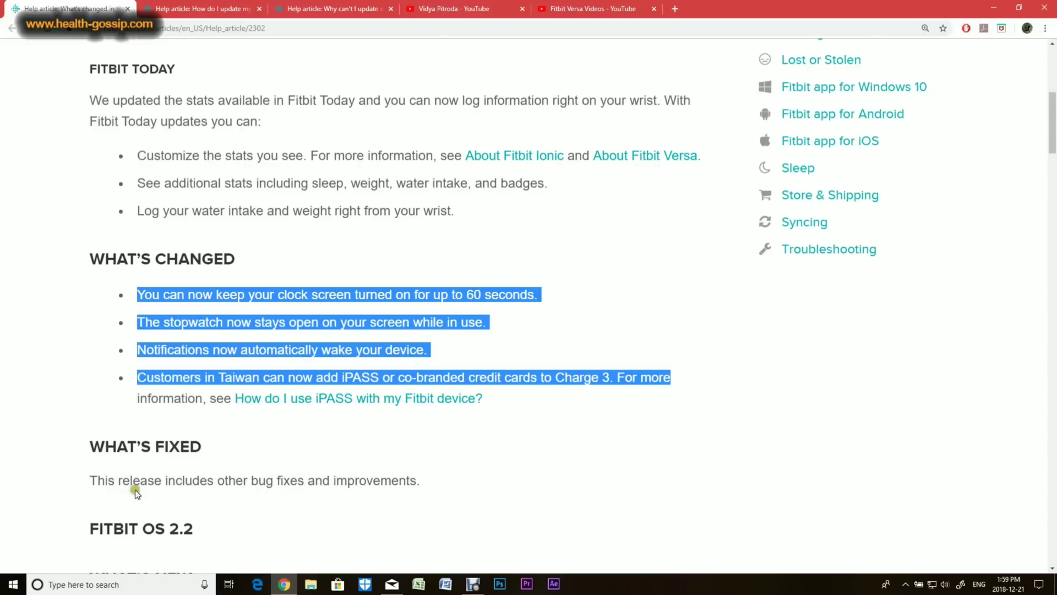
{"action": "scroll", "scroll_direction": "up", "scroll_amount": 3}
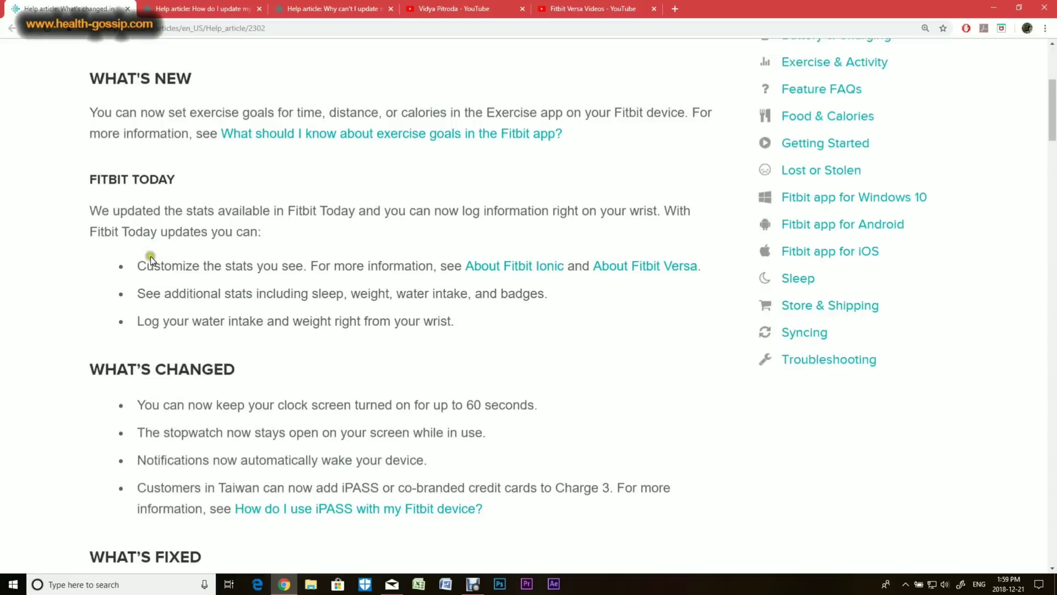
{"action": "mouse_move", "coordinate": [356, 222]}
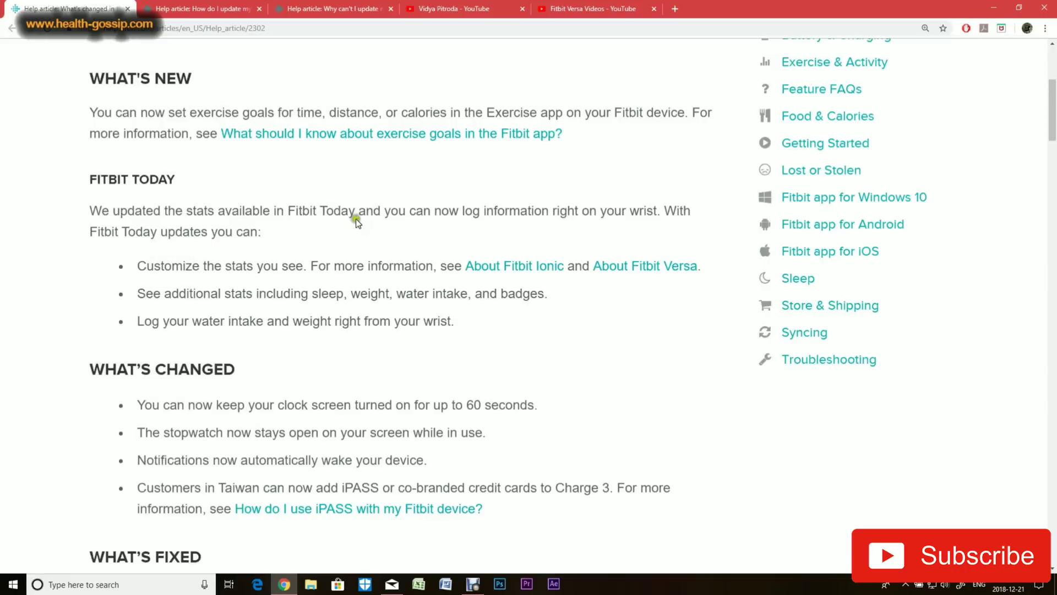
{"action": "mouse_move", "coordinate": [432, 282]}
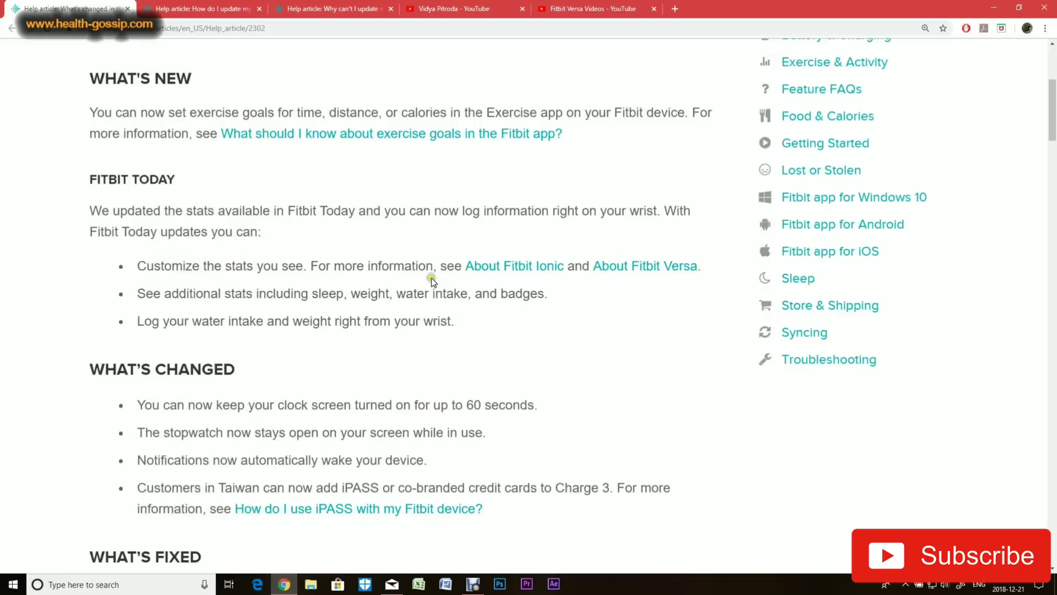
{"action": "mouse_move", "coordinate": [344, 202]}
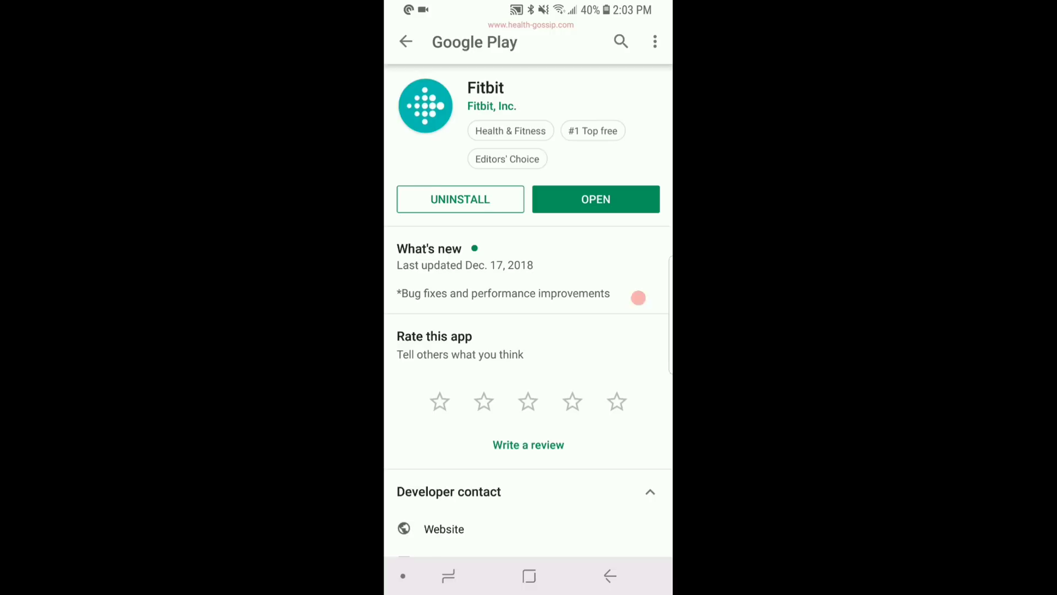
Step: Bring up the recent apps after confirming Fitbit is updated in Google Play
{"action": "left_click", "coordinate": [620, 41]}
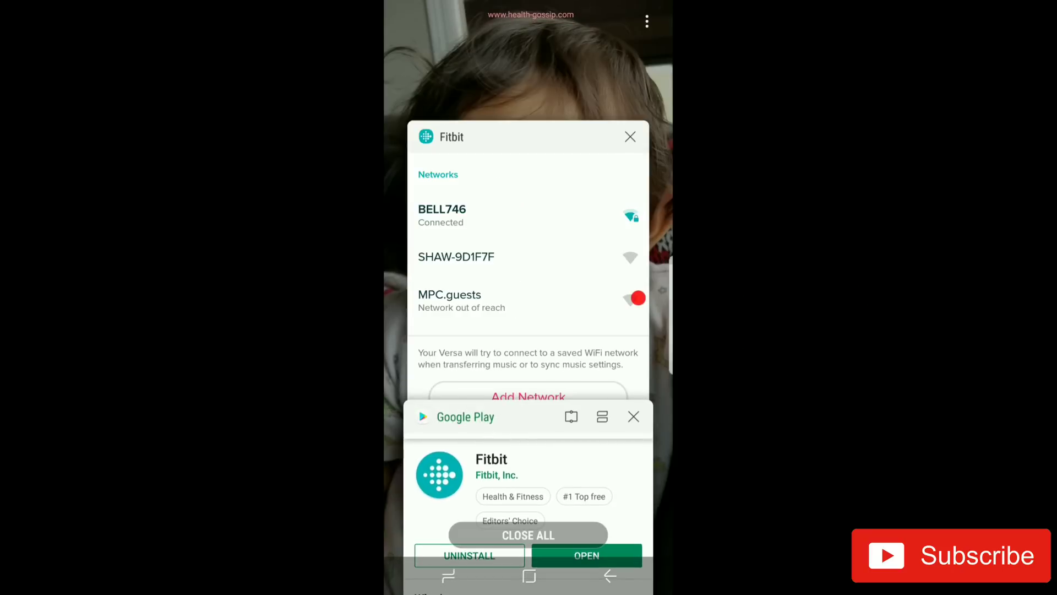
Step: Review the Versa's Wi-Fi networks and device settings, then return to the dashboard
{"action": "left_click", "coordinate": [633, 417]}
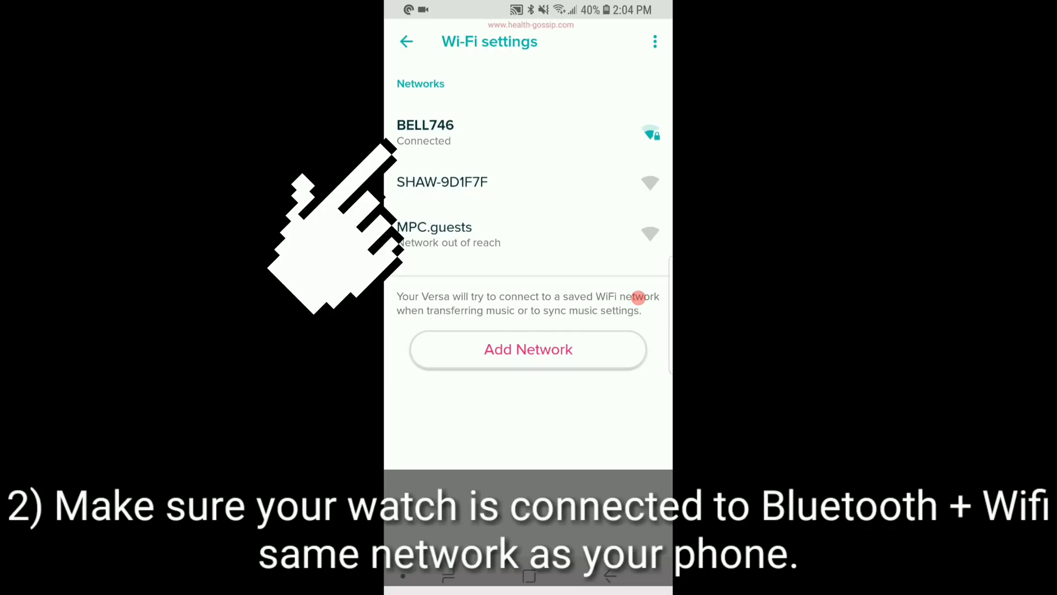
{"action": "left_click", "coordinate": [405, 41]}
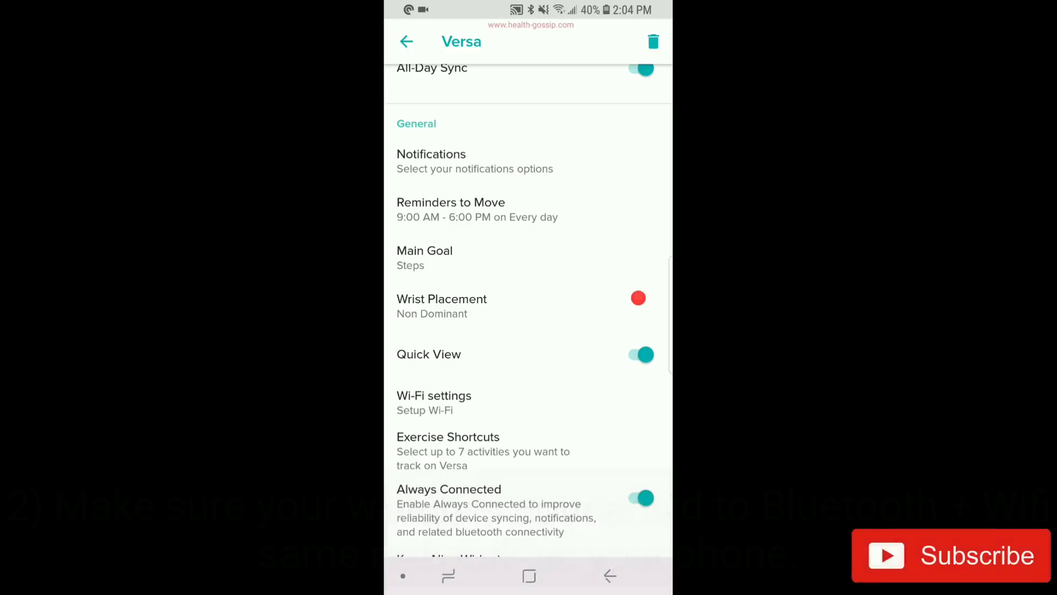
{"action": "scroll", "scroll_direction": "down", "scroll_amount": 3}
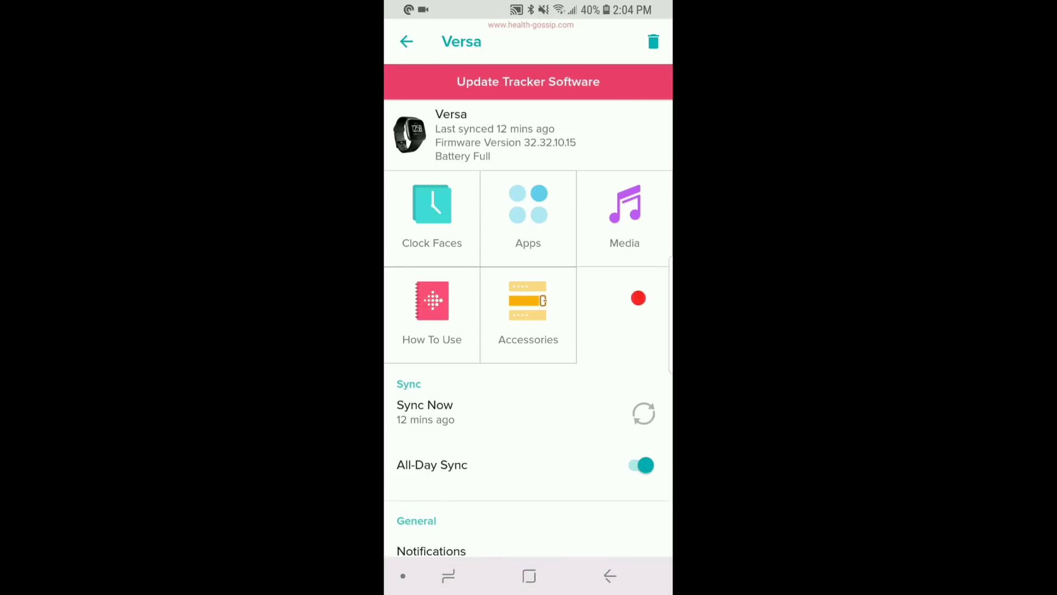
{"action": "left_click", "coordinate": [407, 41]}
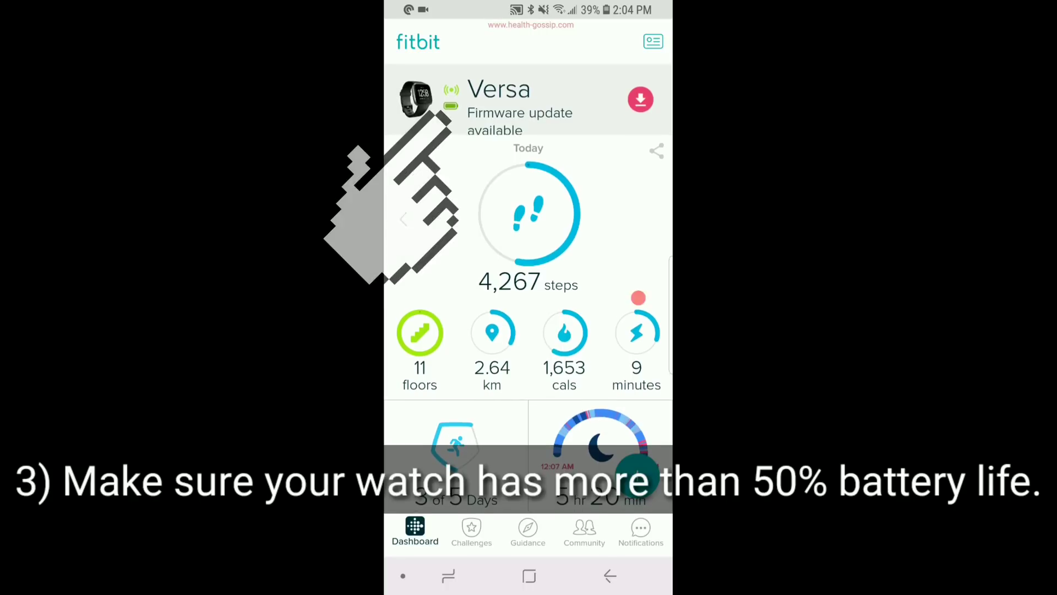
{"action": "mouse_move", "coordinate": [388, 202]}
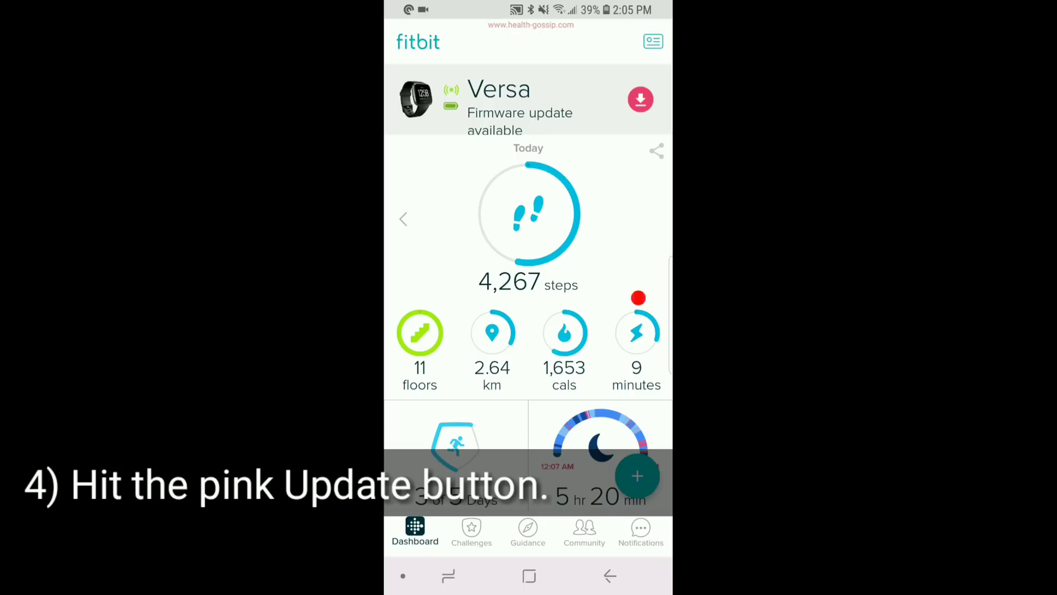
Step: Start the Versa's firmware download from the dashboard's pink download icon
{"action": "left_click", "coordinate": [639, 99]}
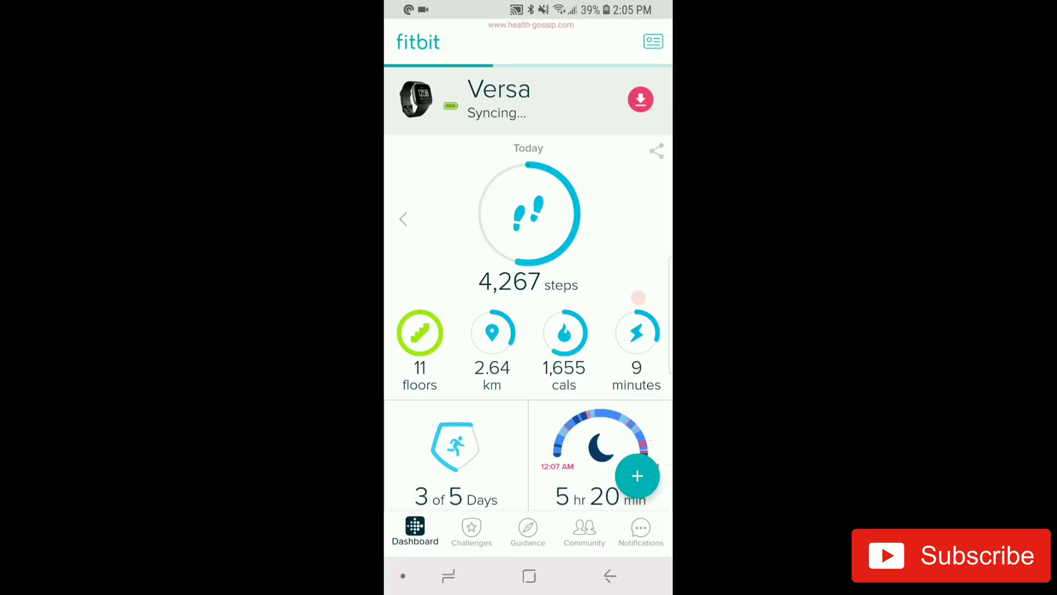
Step: Open Versa under account devices and choose Update Tracker Software
{"action": "left_click", "coordinate": [651, 41]}
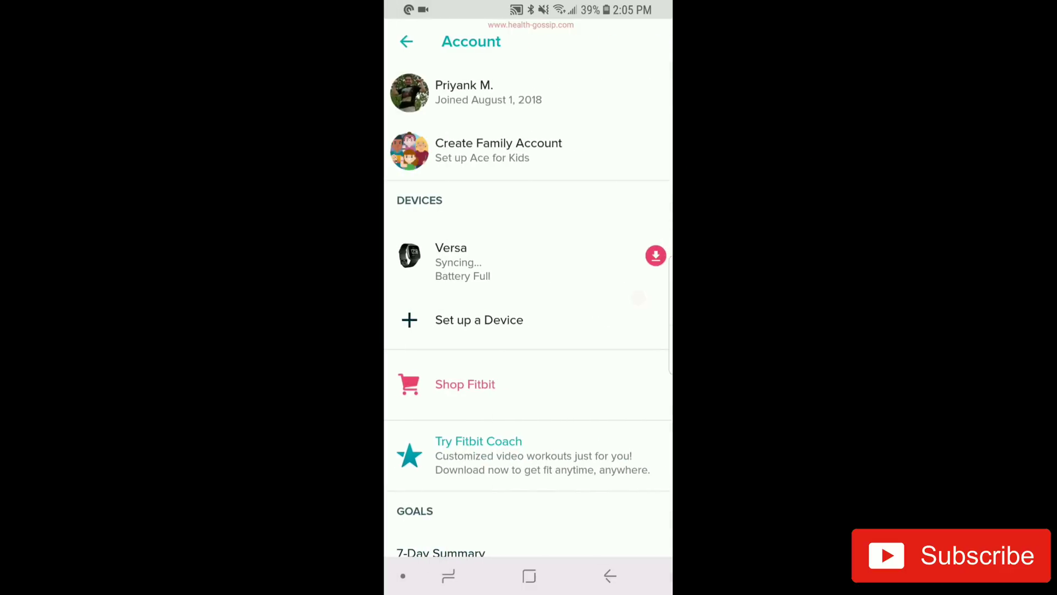
{"action": "left_click", "coordinate": [654, 255]}
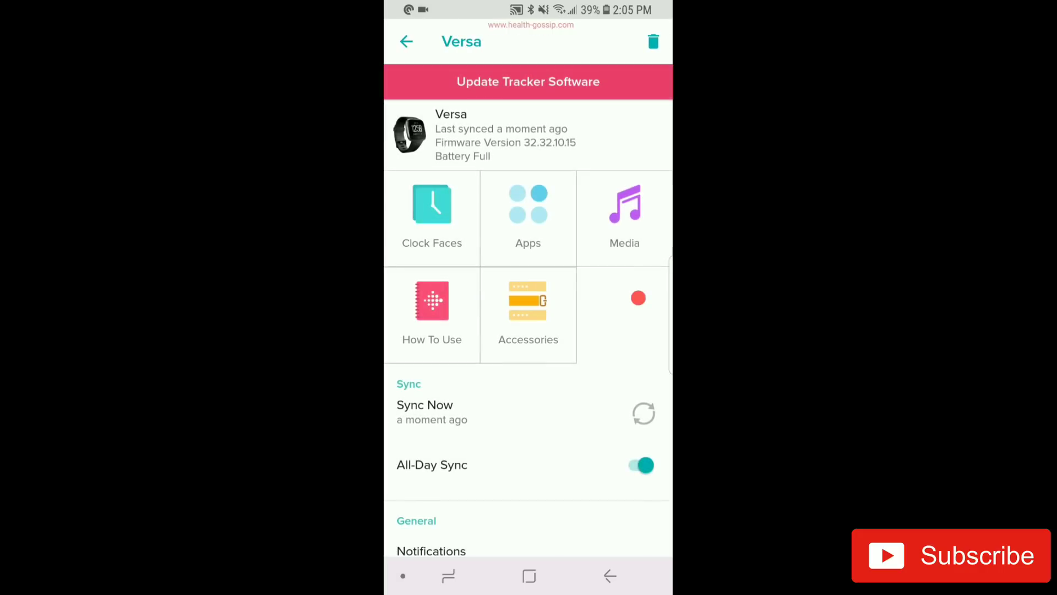
{"action": "left_click", "coordinate": [528, 82]}
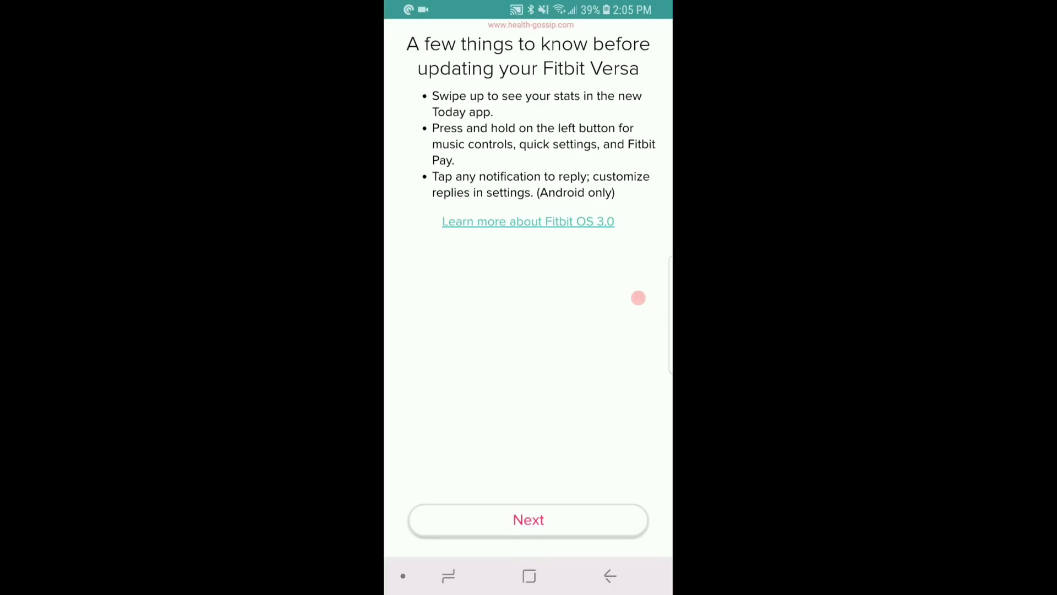
{"action": "left_click", "coordinate": [638, 298]}
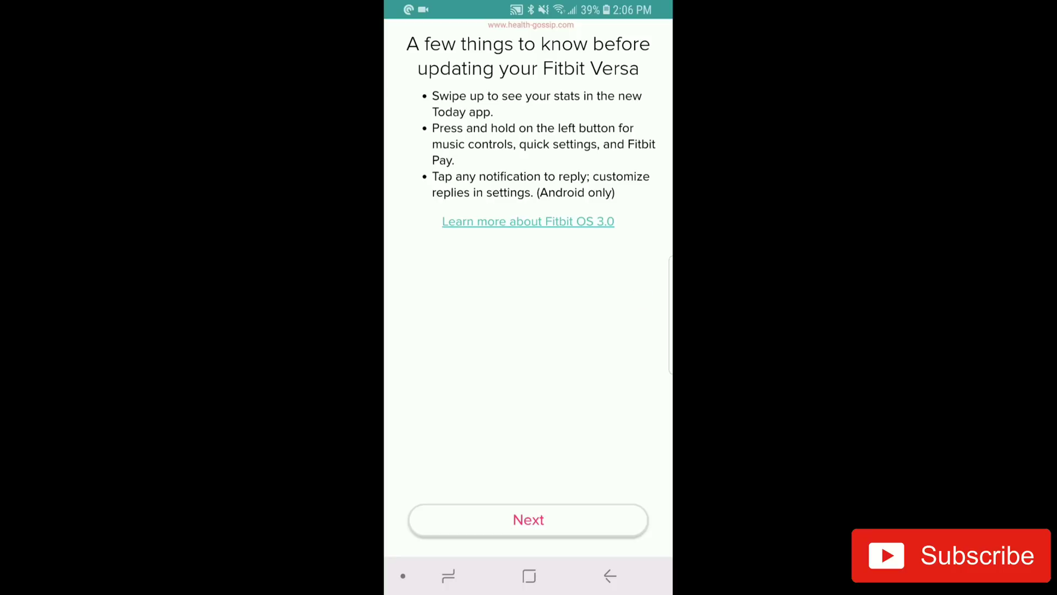
{"action": "left_click", "coordinate": [528, 519]}
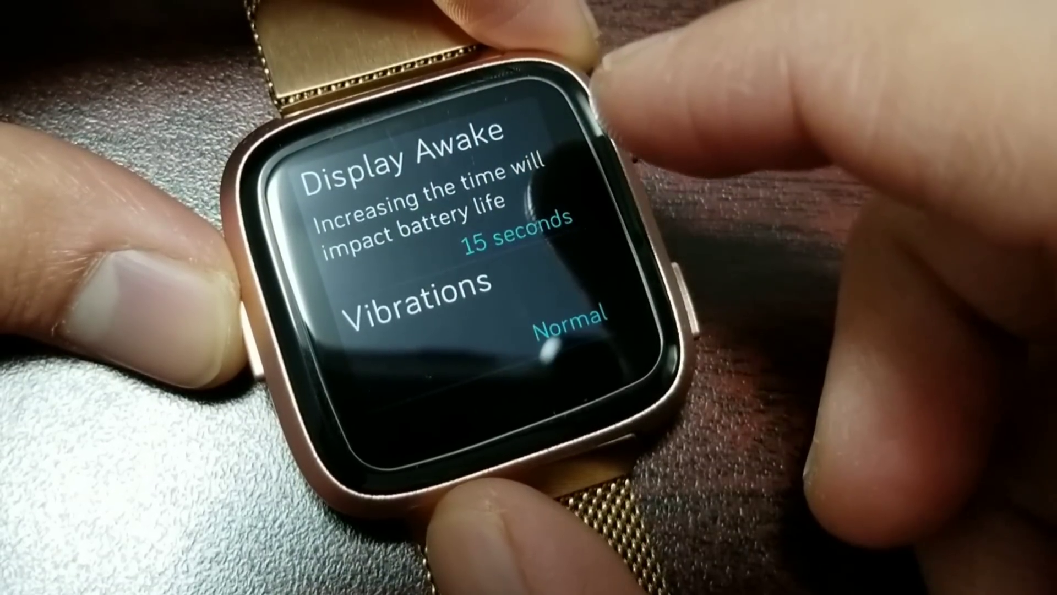
Step: Scroll the Versa's Settings past Display Awake and Vibrations to Heart Rate
{"action": "scroll", "scroll_direction": "down", "scroll_amount": 3}
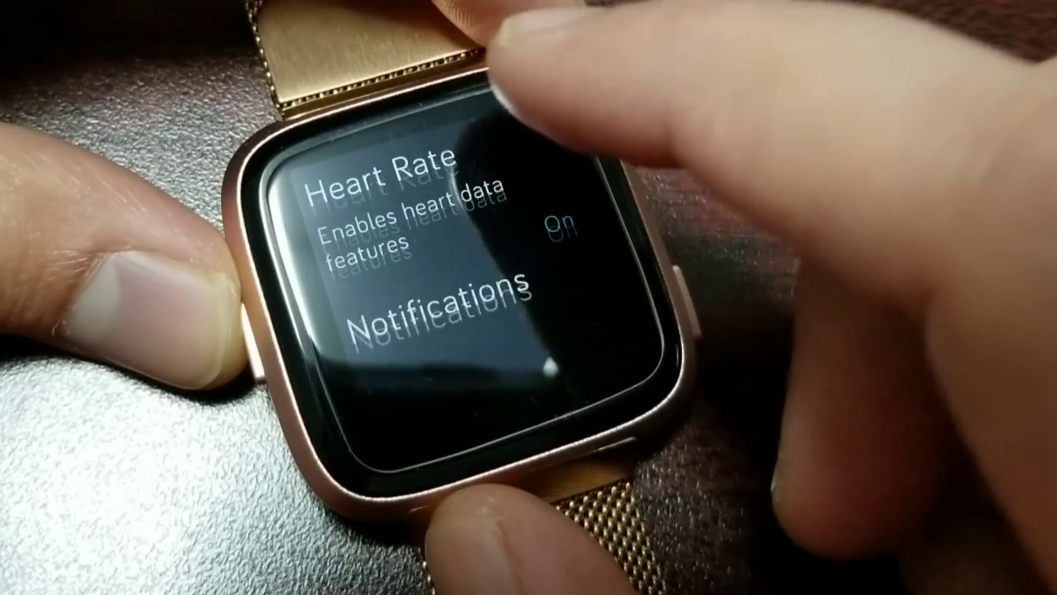